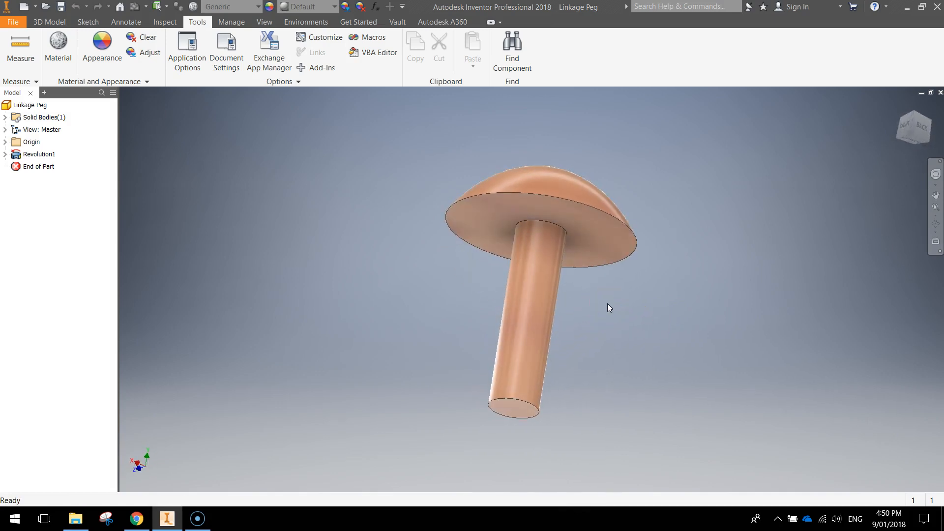
pyautogui.moveTo(13, 22)
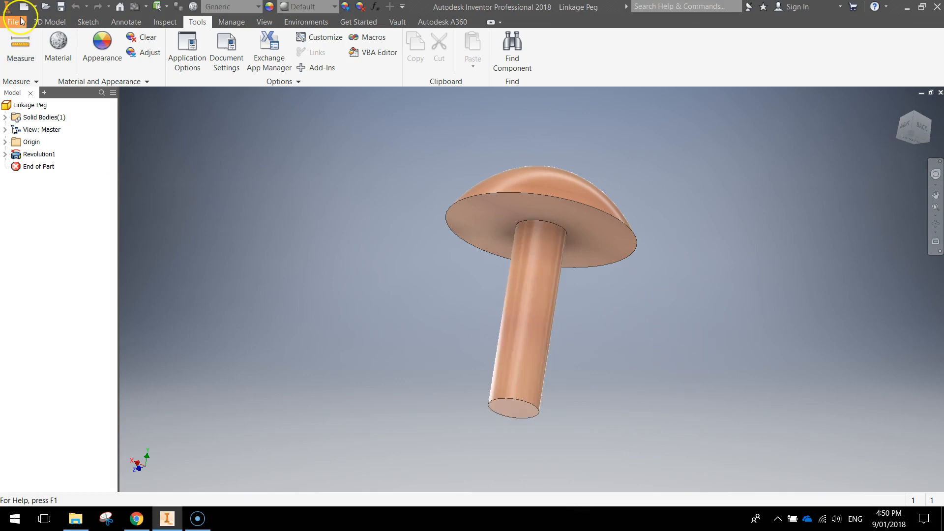
pyautogui.moveTo(37, 73)
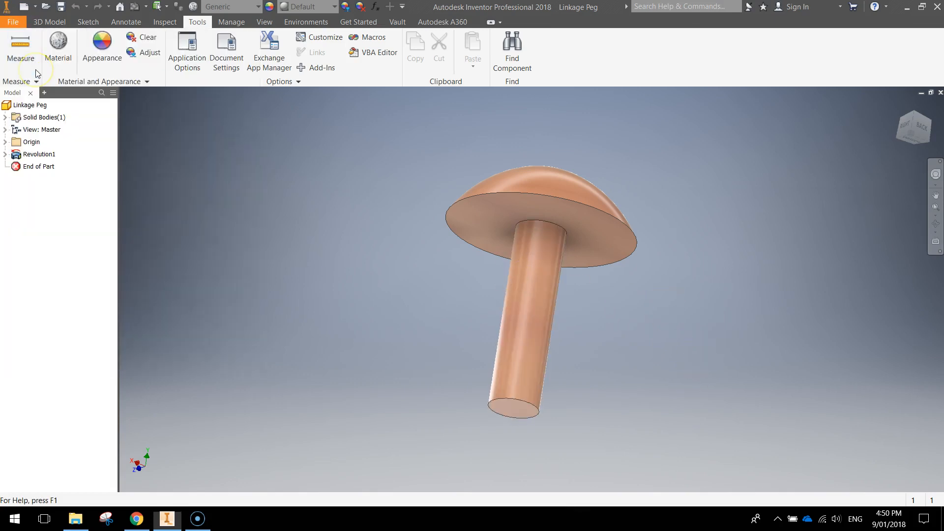
# Step: Start a new file from the File menu to reach the template chooser
pyautogui.click(45, 7)
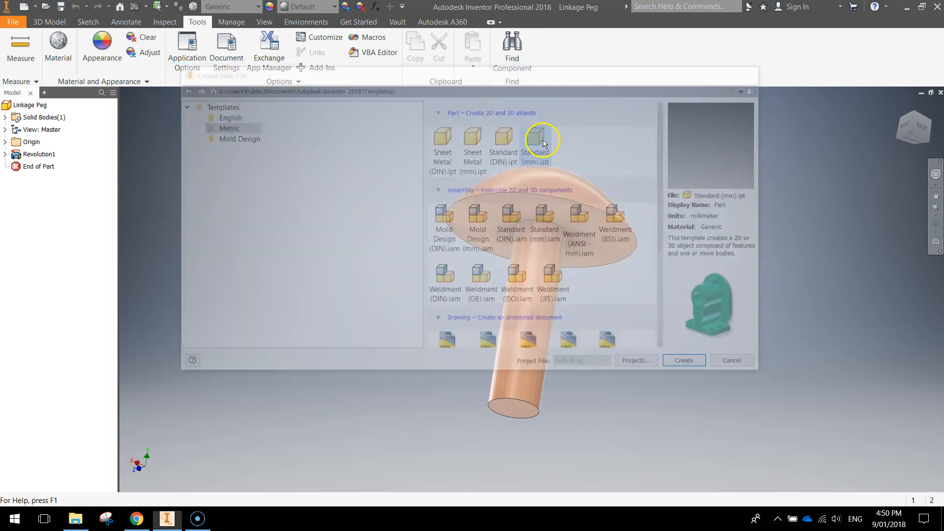
# Step: Create a Metric Standard (mm) part and start Sketch1 on the YZ plane
pyautogui.click(684, 360)
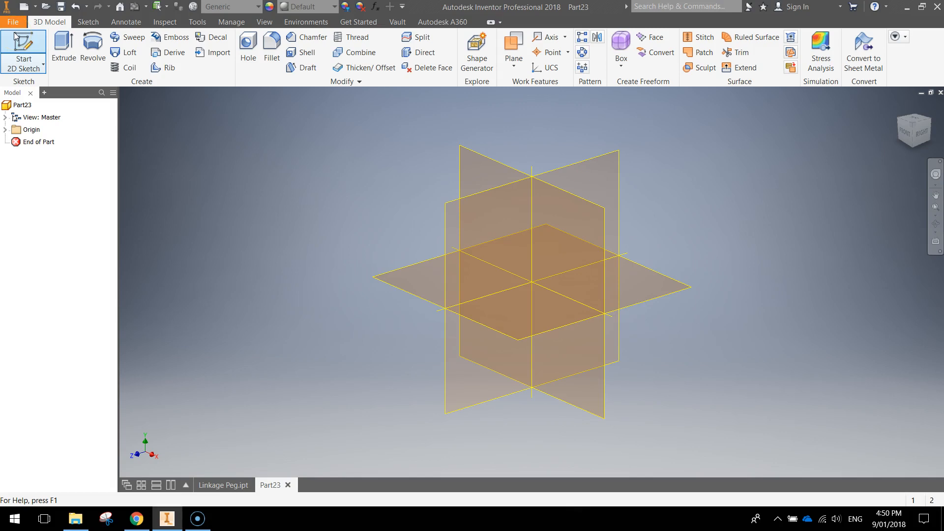
pyautogui.click(23, 50)
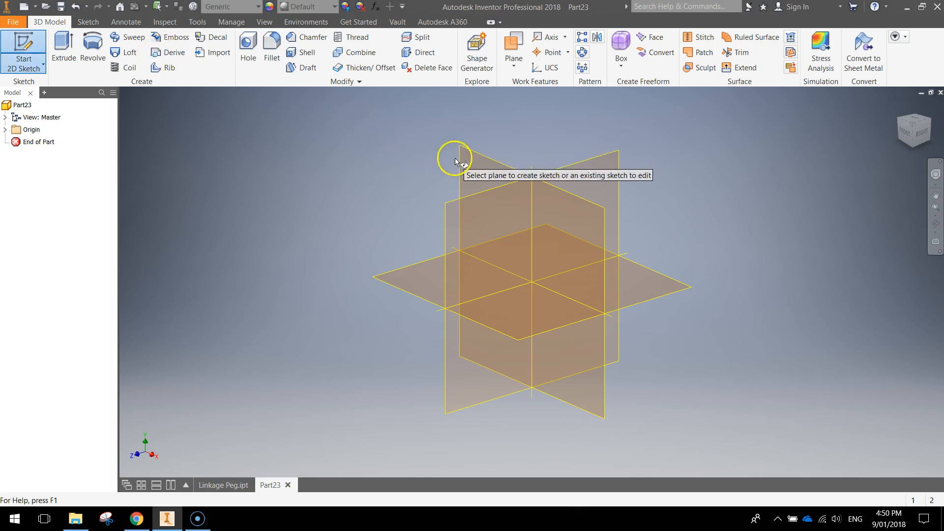
pyautogui.moveTo(616, 167)
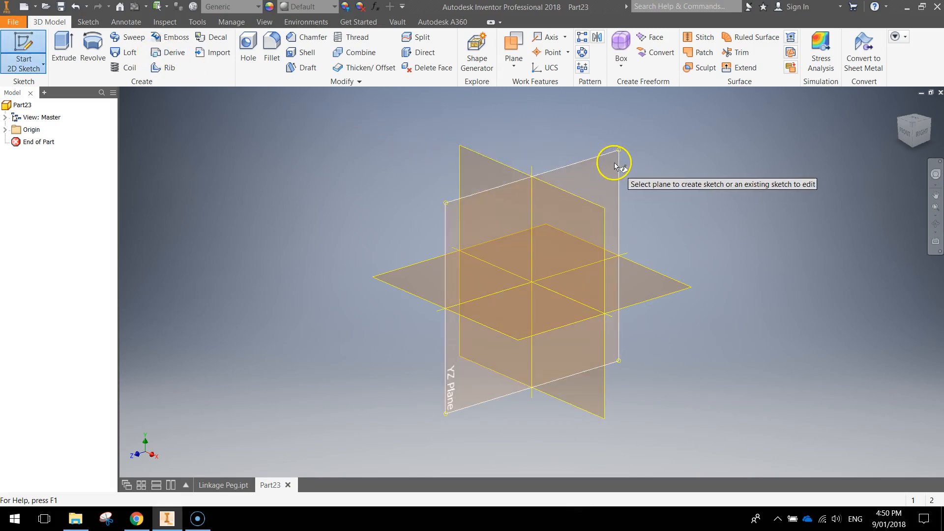
pyautogui.click(614, 163)
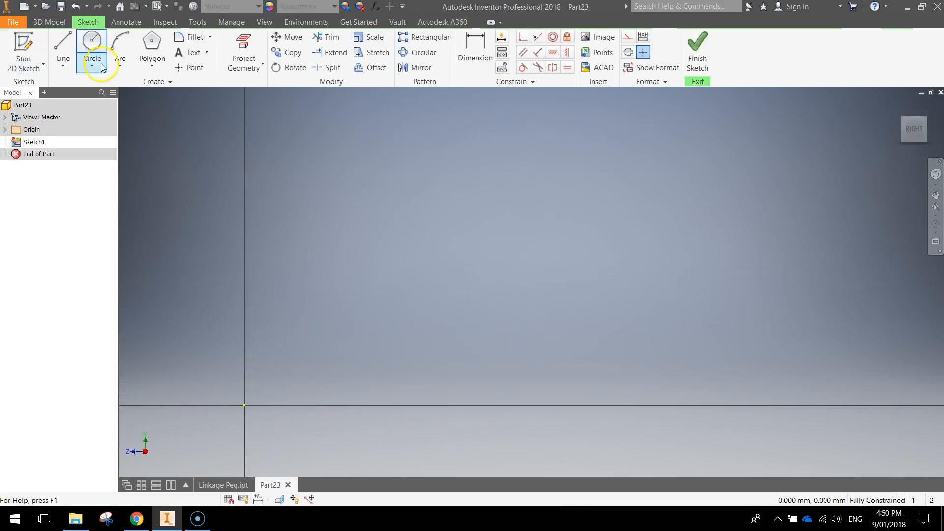
# Step: Draw the stepped shaft profile with lines and dimension it 8, 6, 0.8 and 3 mm
pyautogui.click(62, 45)
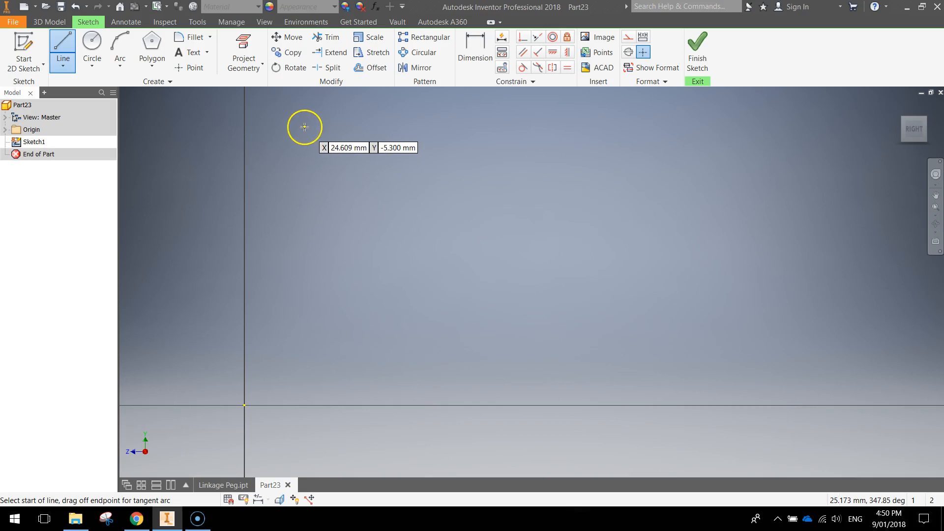
pyautogui.click(304, 126)
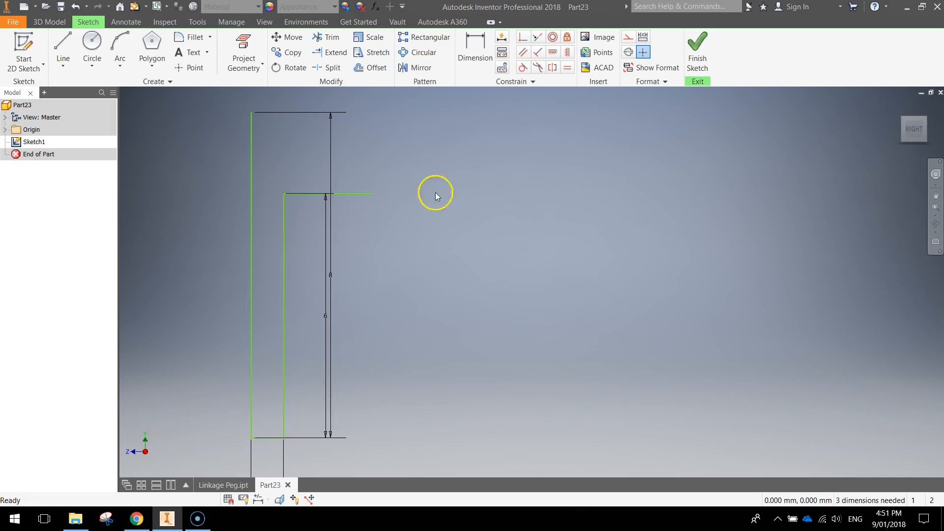
pyautogui.click(474, 52)
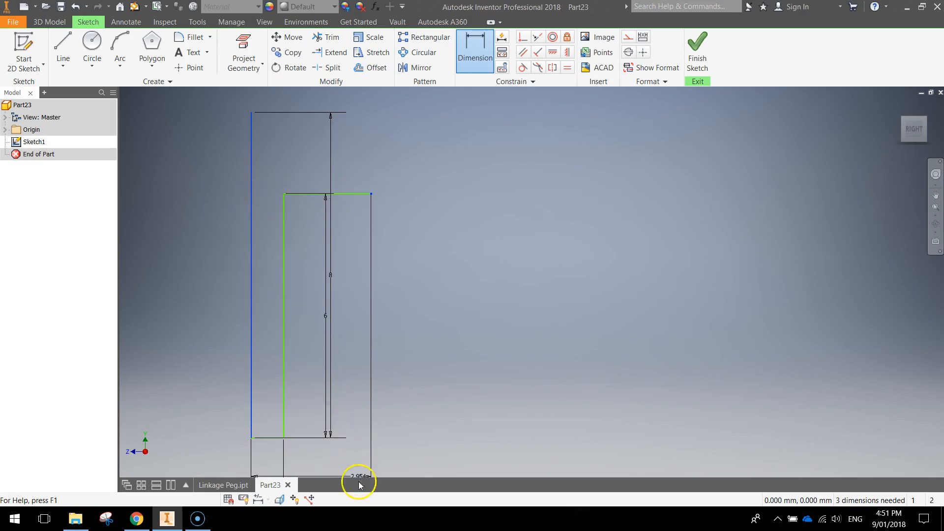
pyautogui.click(358, 476)
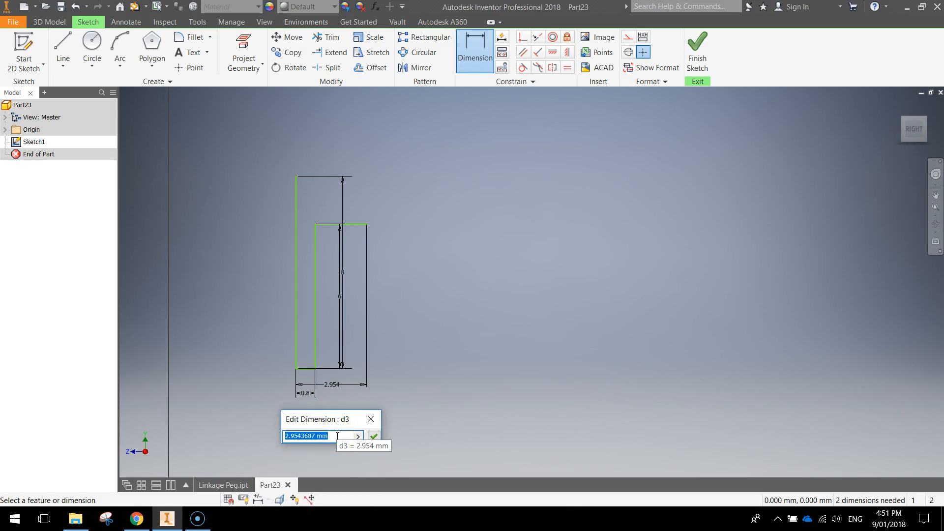
pyautogui.click(373, 436)
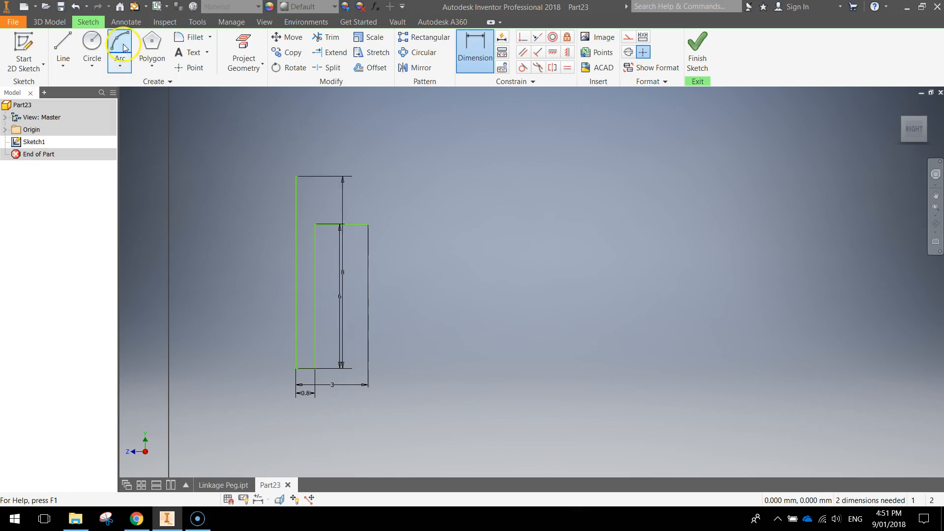
# Step: Close the cap with an arc from the tall line's top to the short line's end and finish the sketch
pyautogui.click(119, 51)
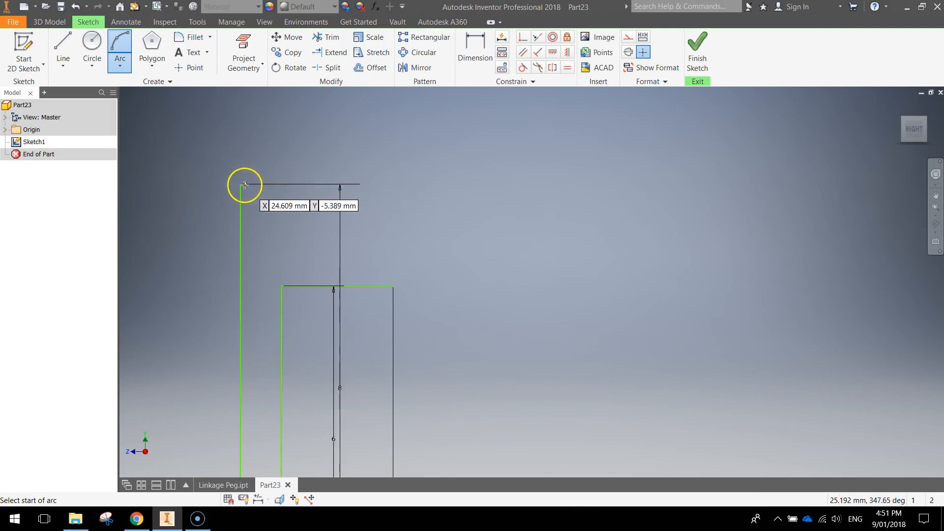
pyautogui.moveTo(240, 184)
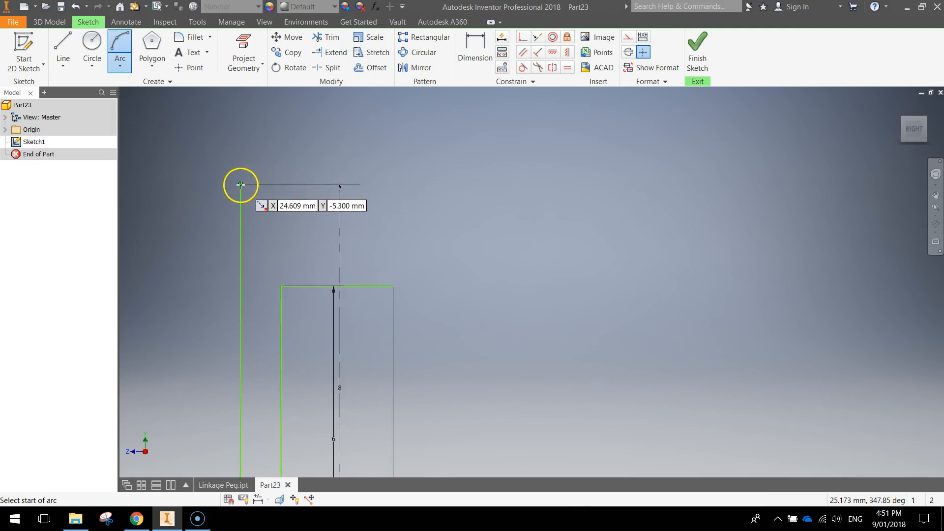
pyautogui.click(240, 185)
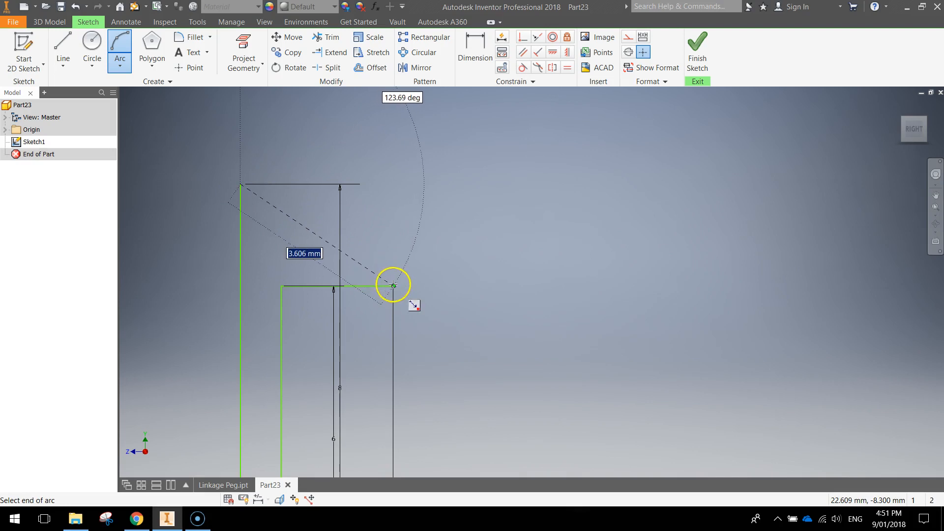
pyautogui.click(392, 285)
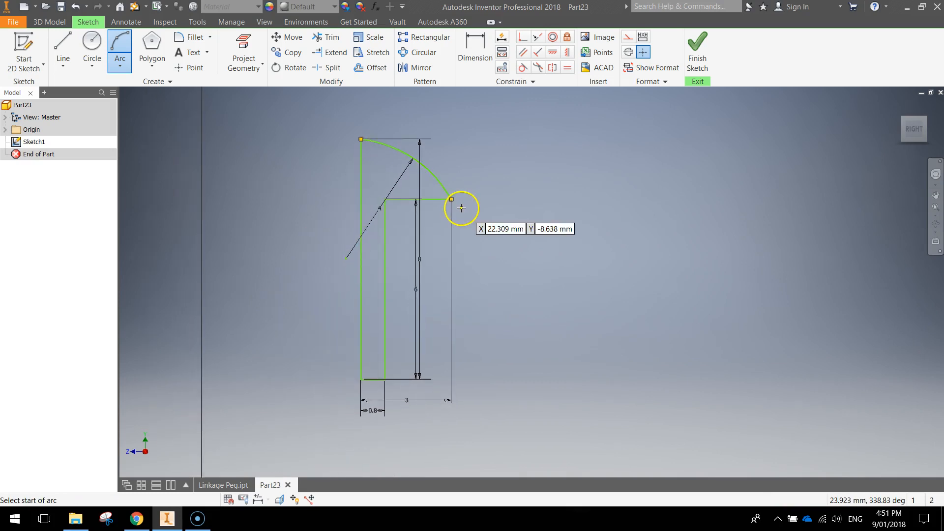
pyautogui.click(697, 51)
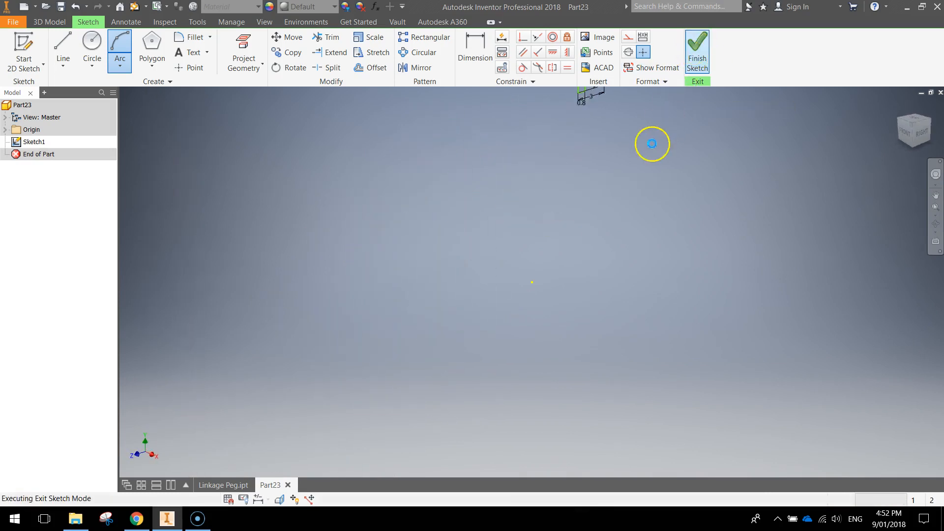
# Step: Revolve the profile a full turn about the centre line into the domed peg
pyautogui.click(696, 51)
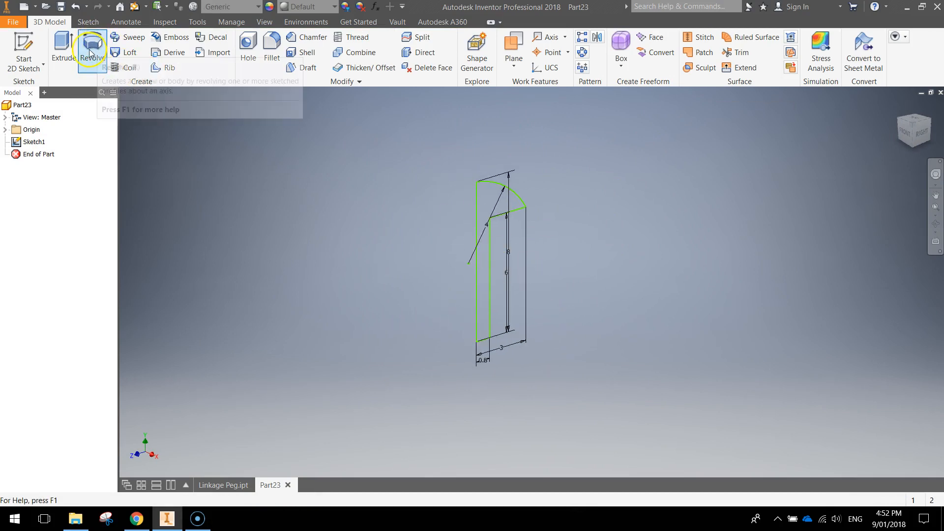
pyautogui.click(91, 48)
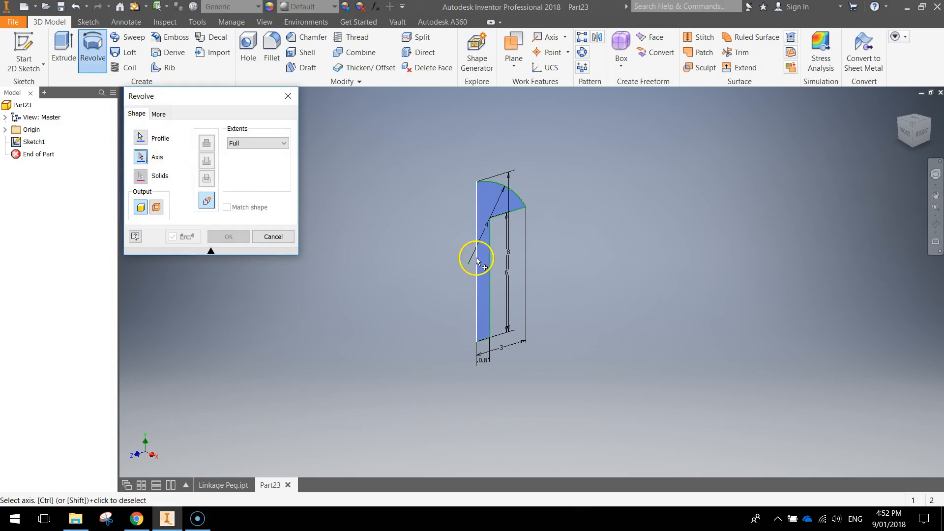
pyautogui.click(476, 259)
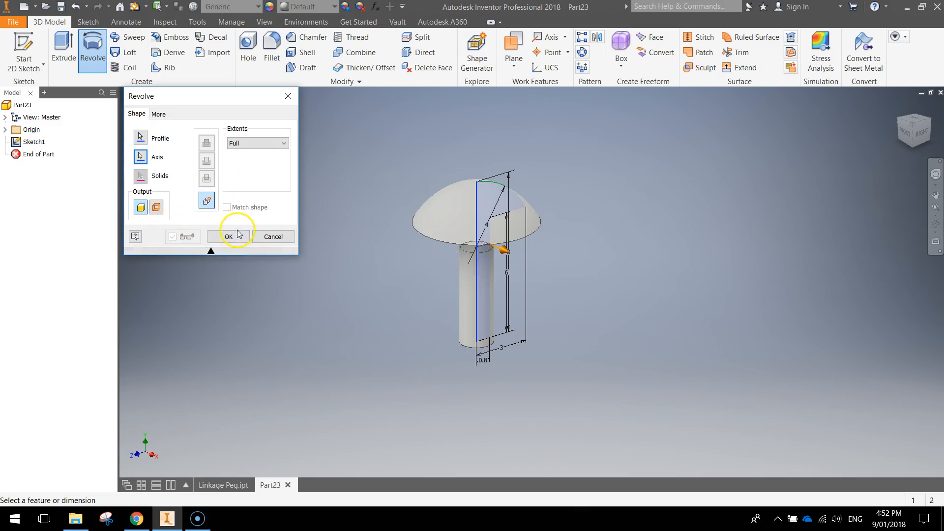
pyautogui.click(228, 236)
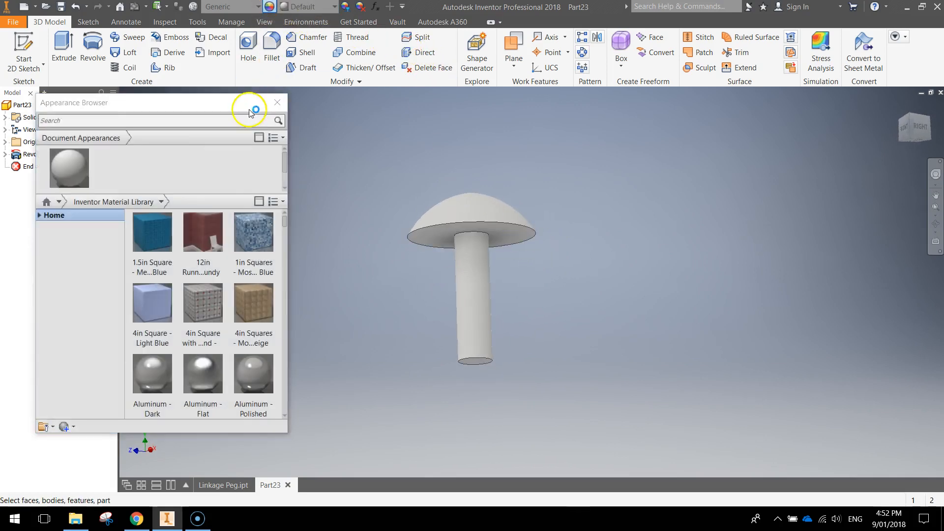
# Step: Search the appearance library for 'wood' and browse to a wood appearance for the peg
pyautogui.write('wood')
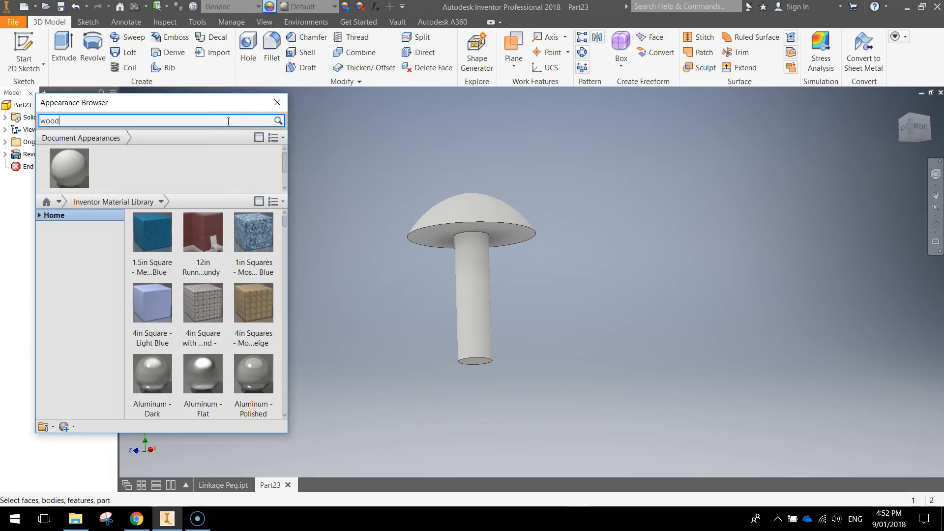
pyautogui.press('Return')
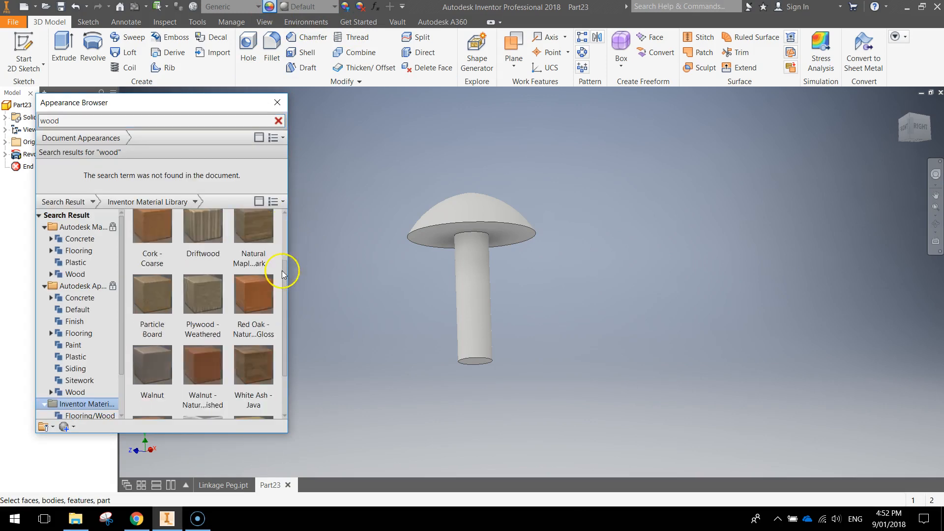
pyautogui.scroll(-3)
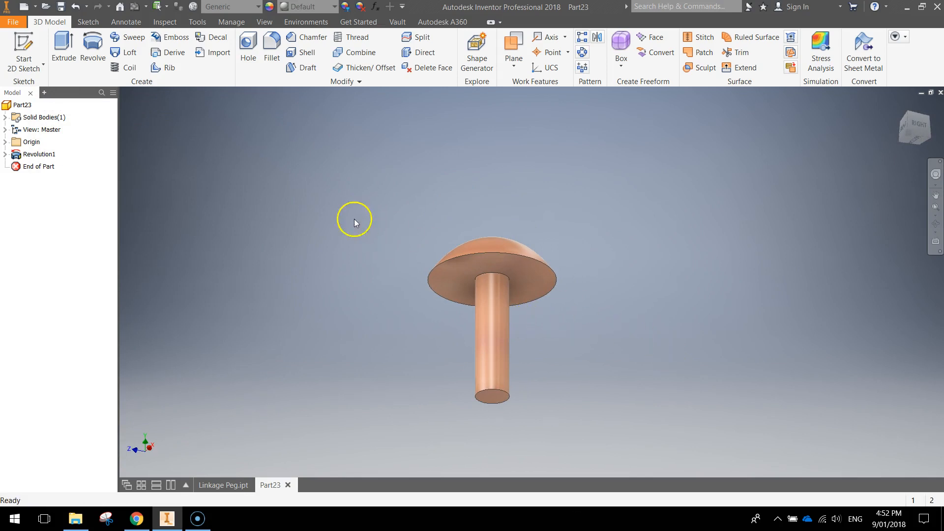
pyautogui.moveTo(253, 268)
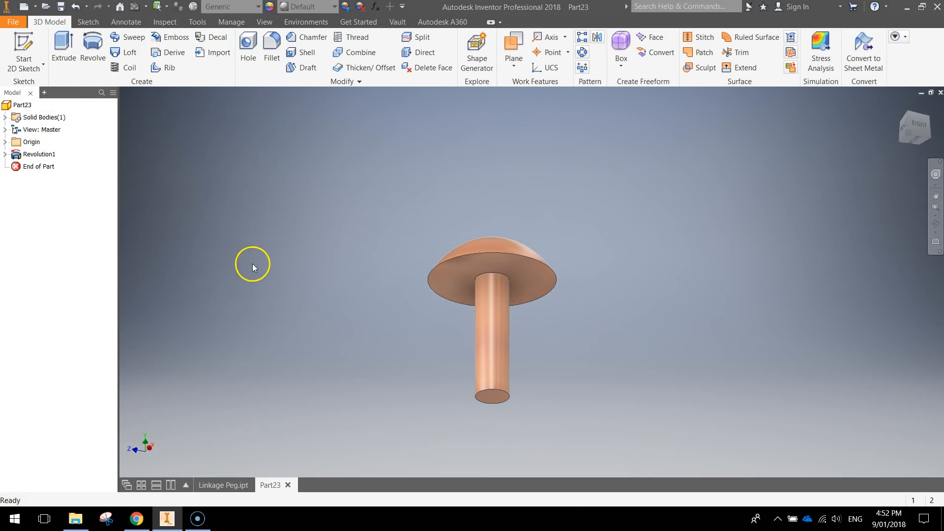